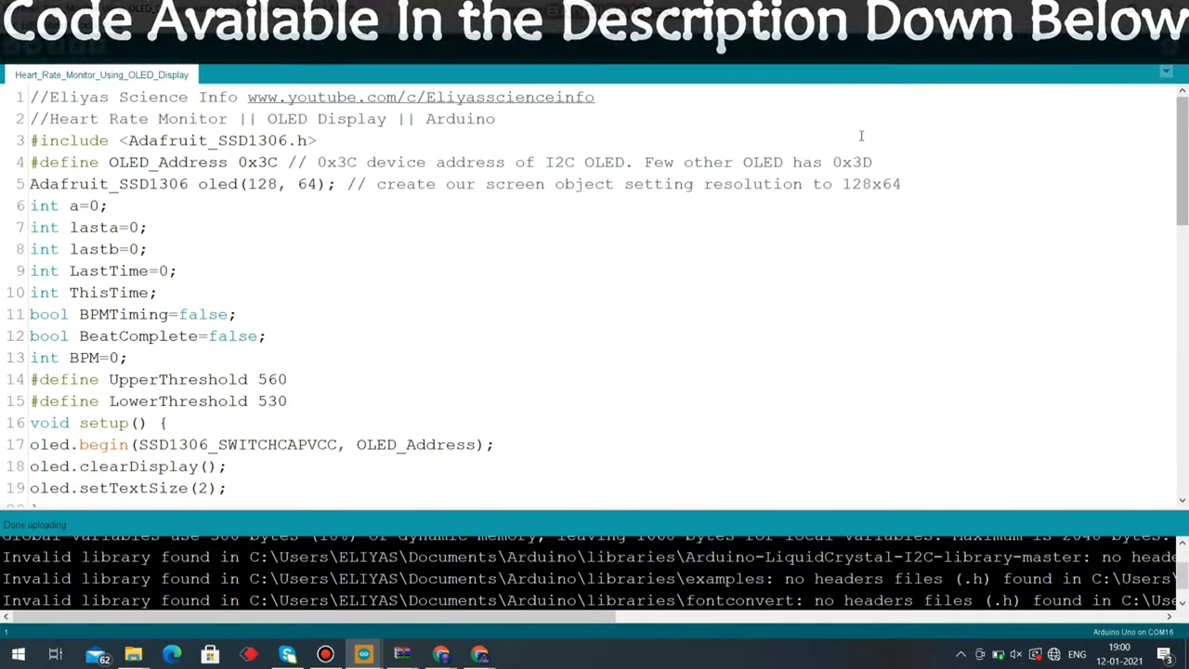
Upload the heart rate monitor OLED sketch to the Arduino Uno.
left_click(85, 26)
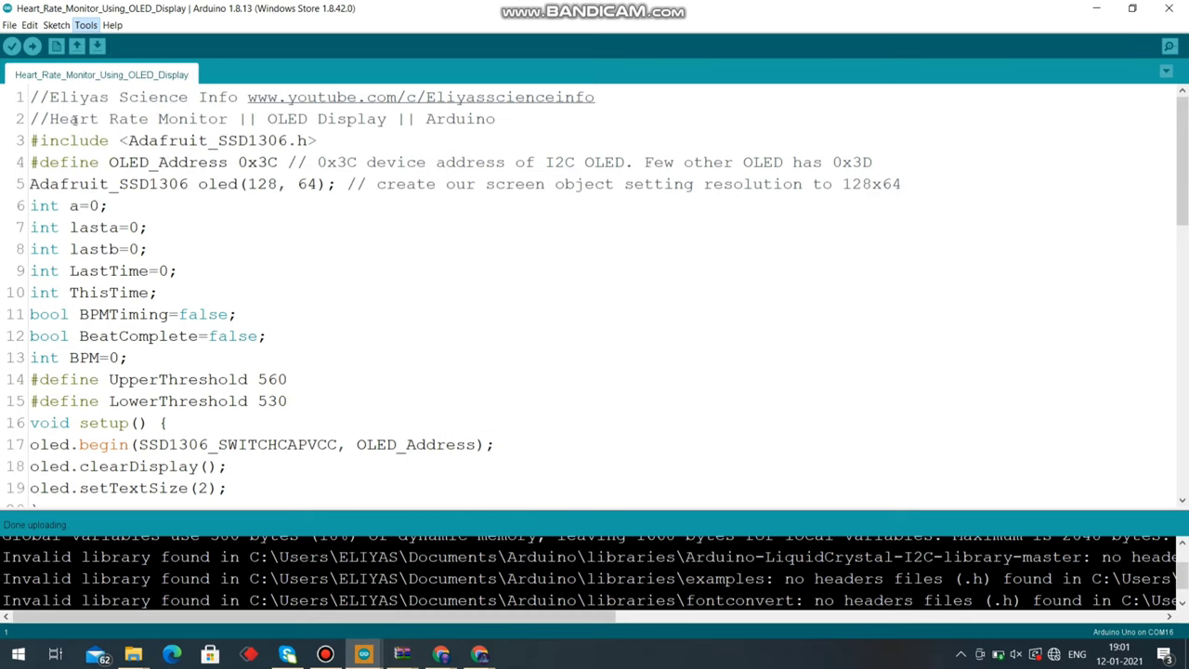
left_click(12, 45)
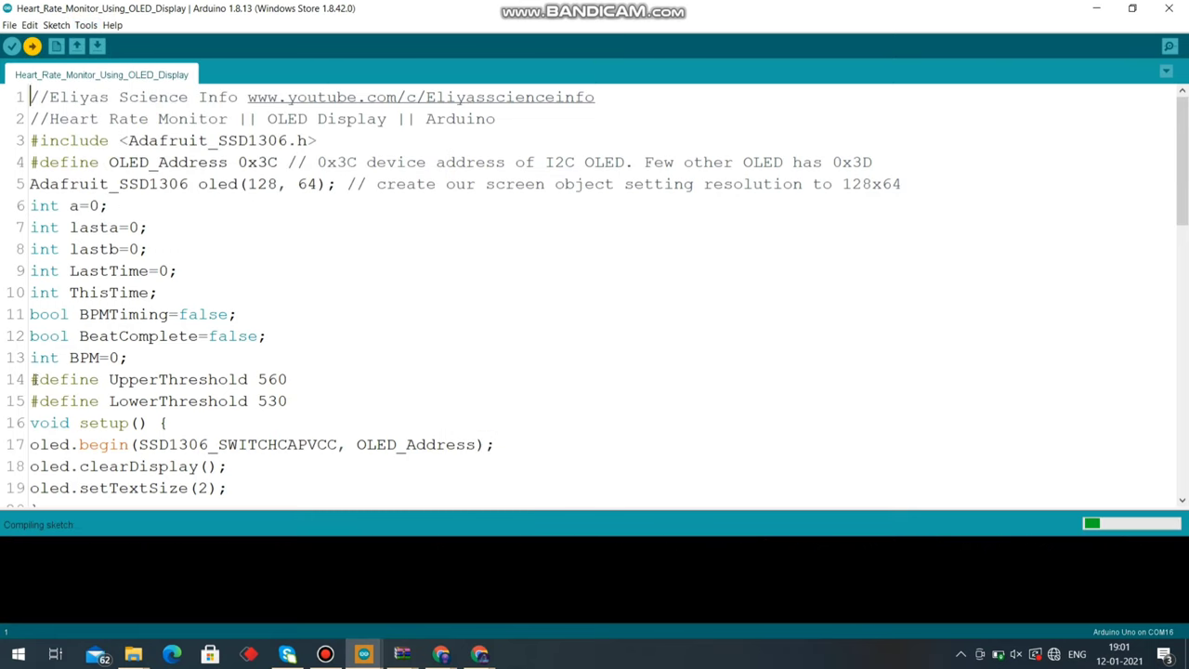